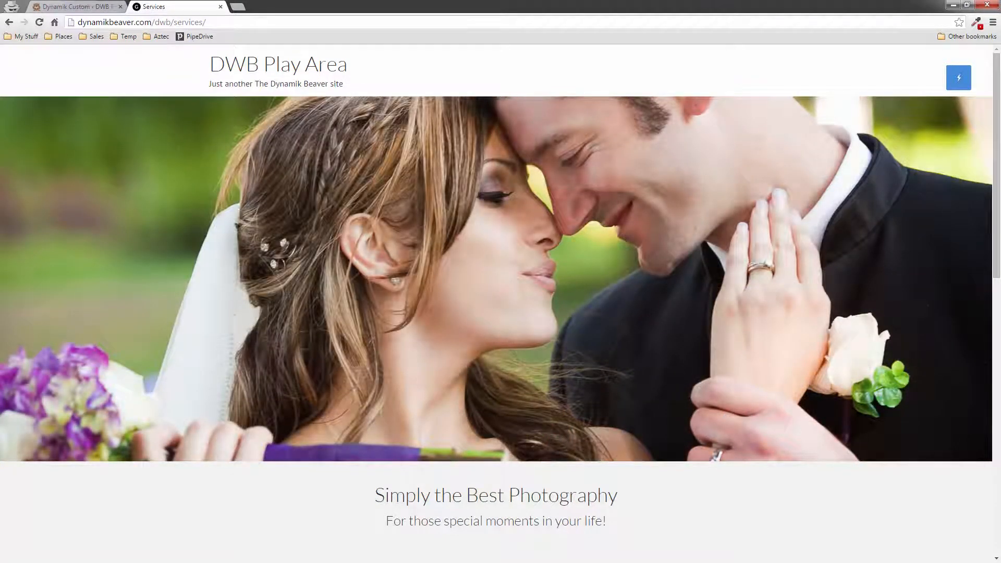
Reload the Services page through CSS Hero so the WordPress admin bar shows
scroll(down, 3)
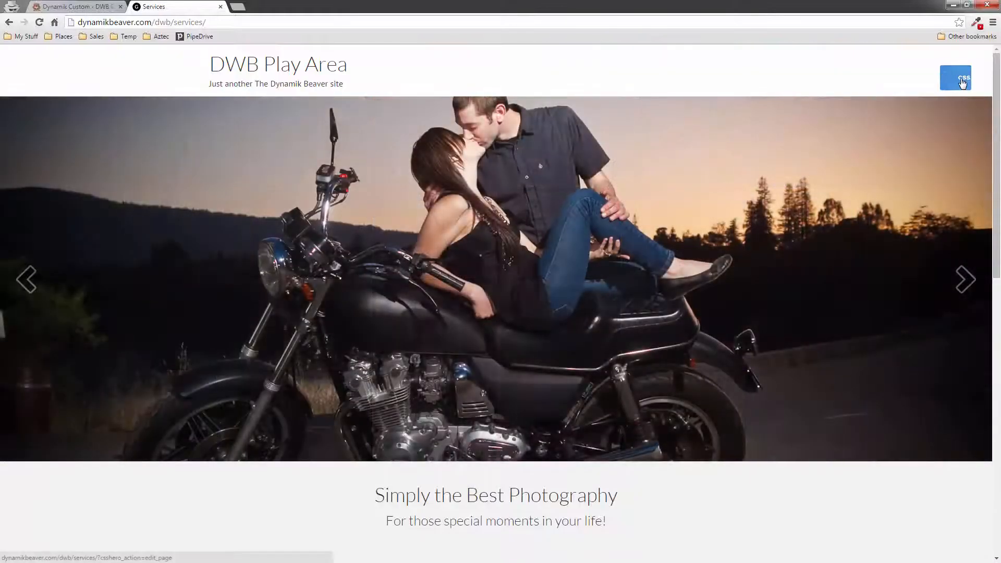
click(955, 77)
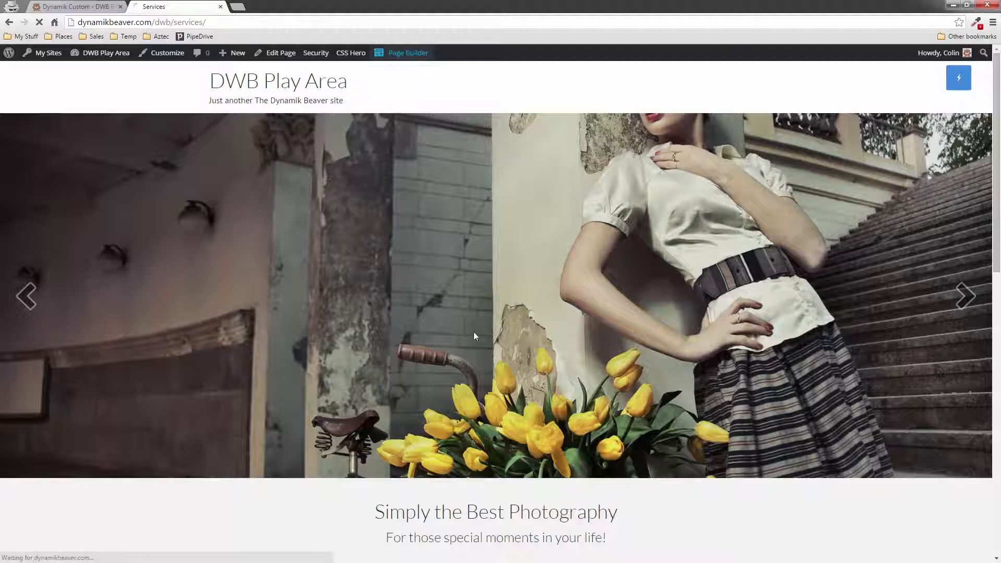
Open Services in Beaver Builder, cancel the Text Editor settings and discard all changes
click(407, 53)
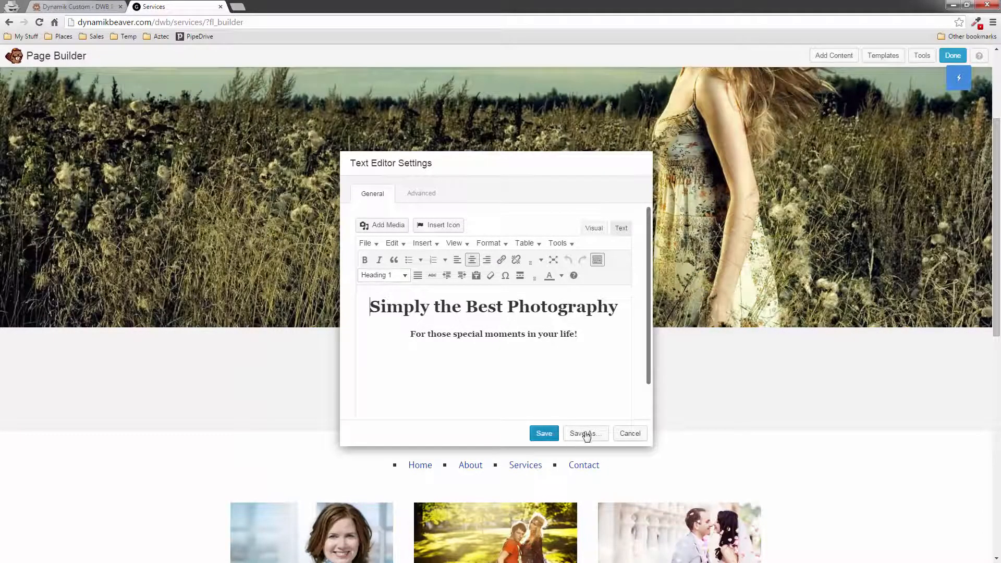
click(543, 433)
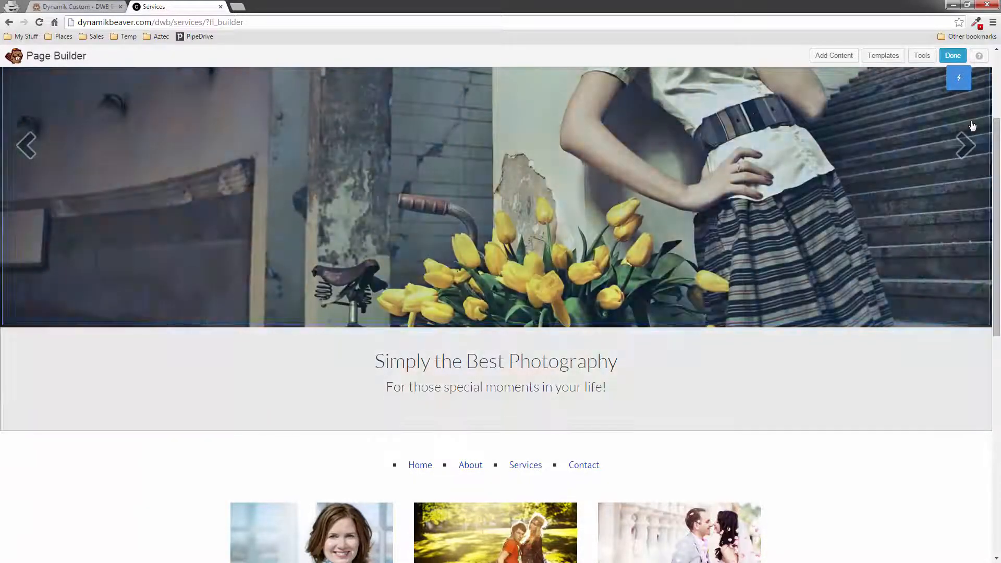
click(952, 56)
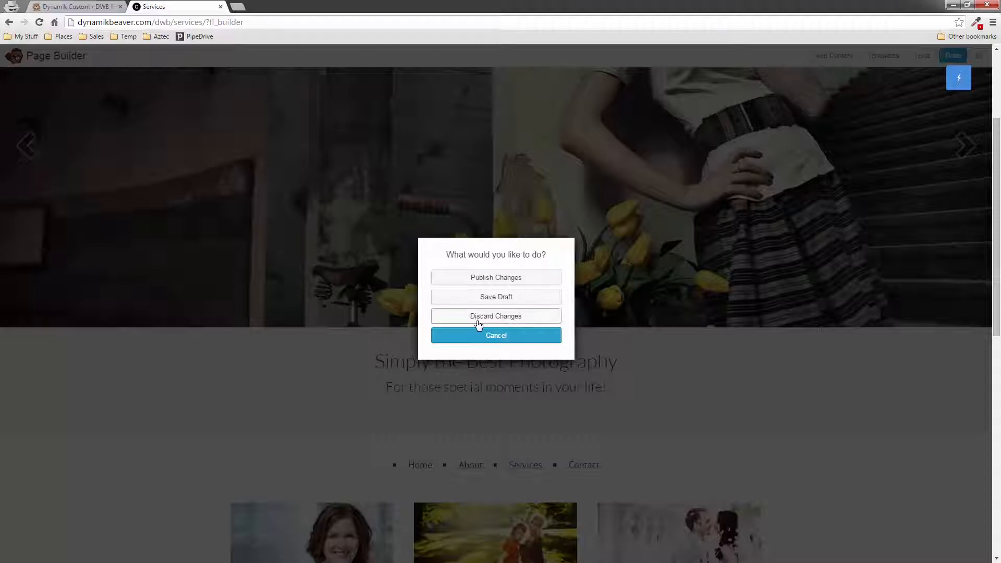
click(496, 316)
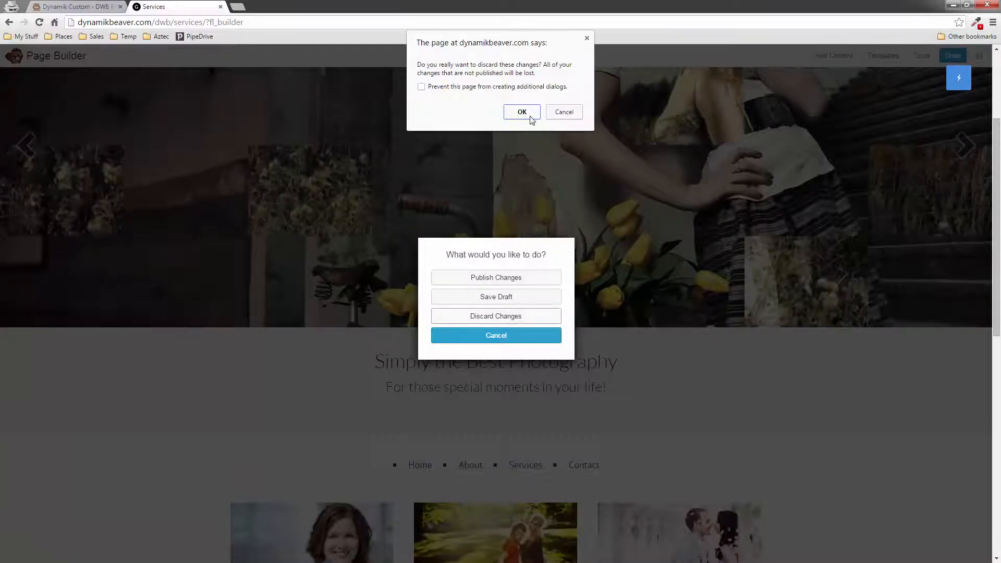
click(521, 111)
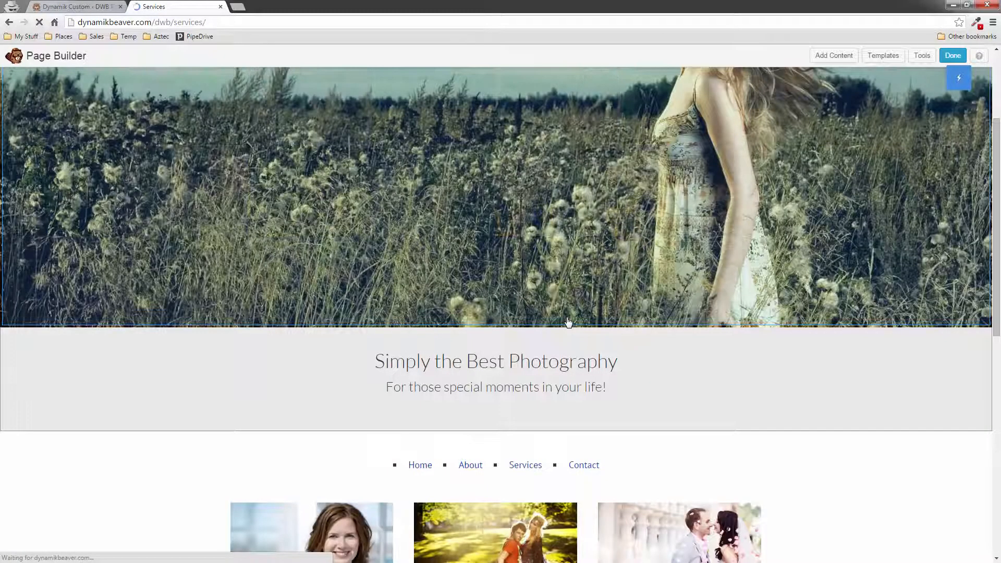
Save Dynamik's custom CSS for the blue heading, red heading and box-shadow classes
click(74, 6)
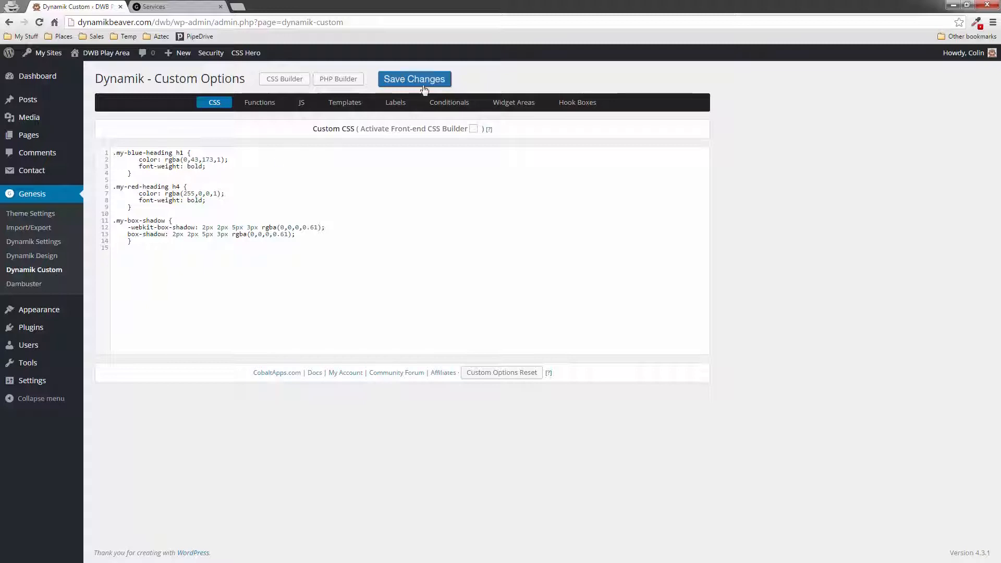
click(413, 79)
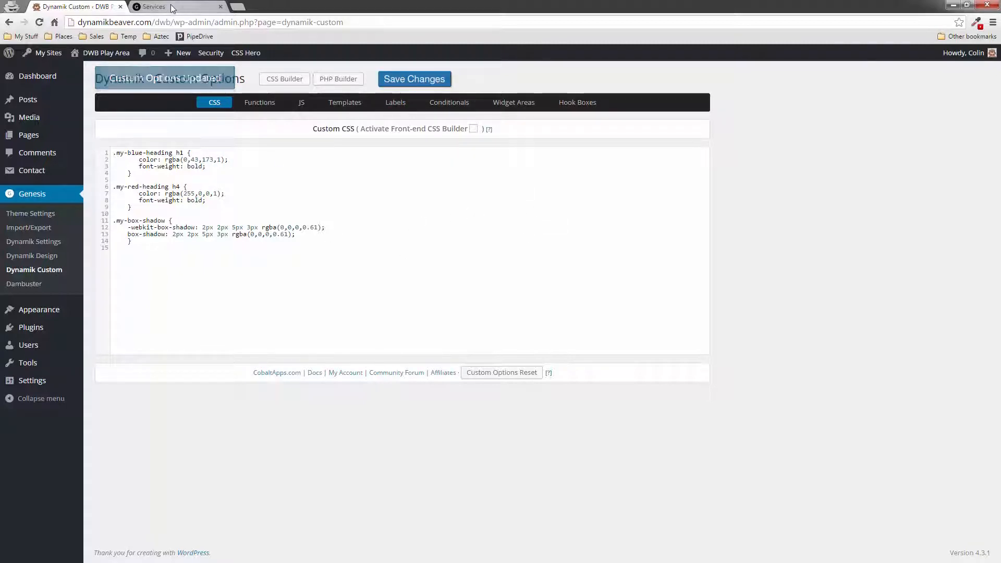
Give the heading Text Editor module the class my-blue-heading and save it
click(153, 7)
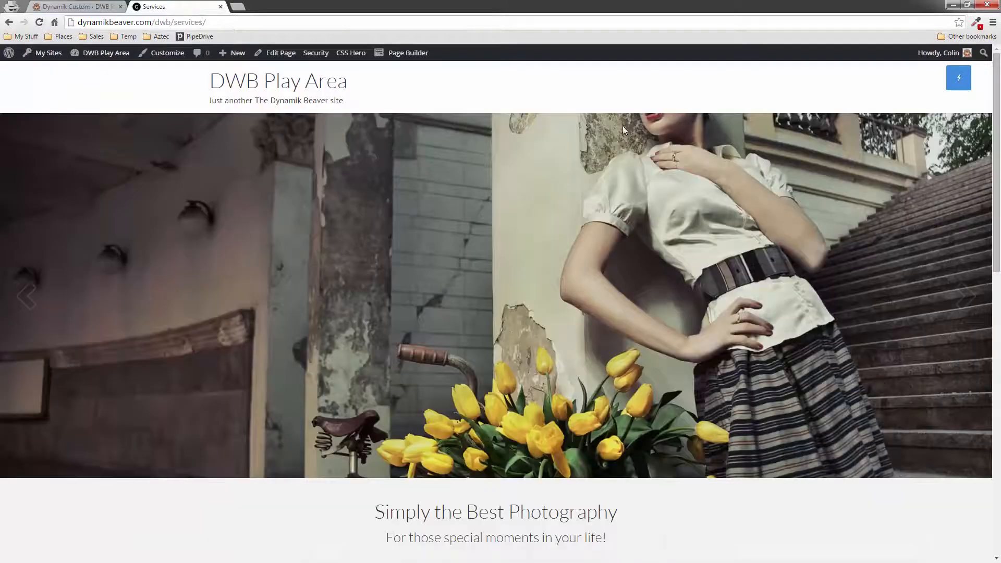
click(407, 52)
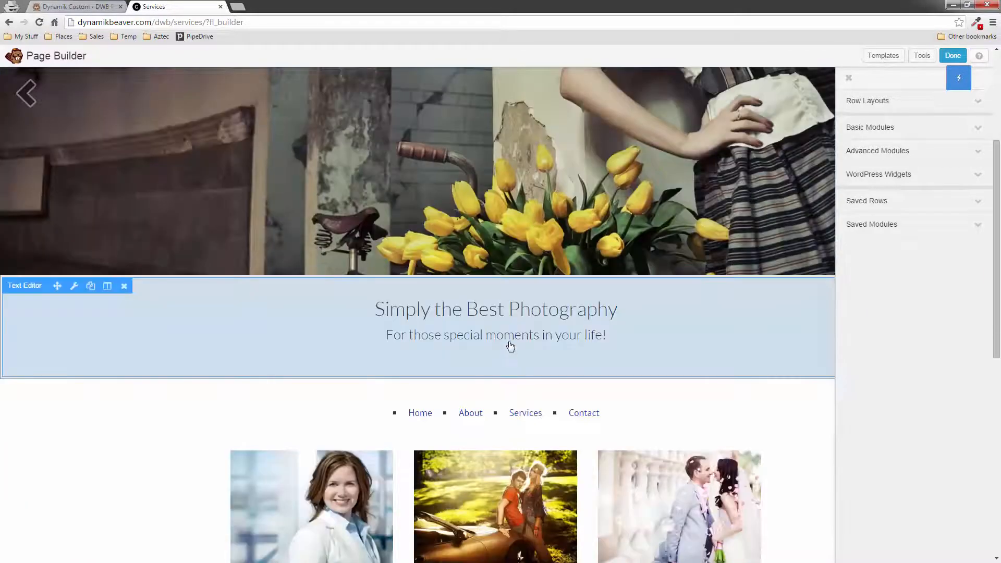
click(74, 285)
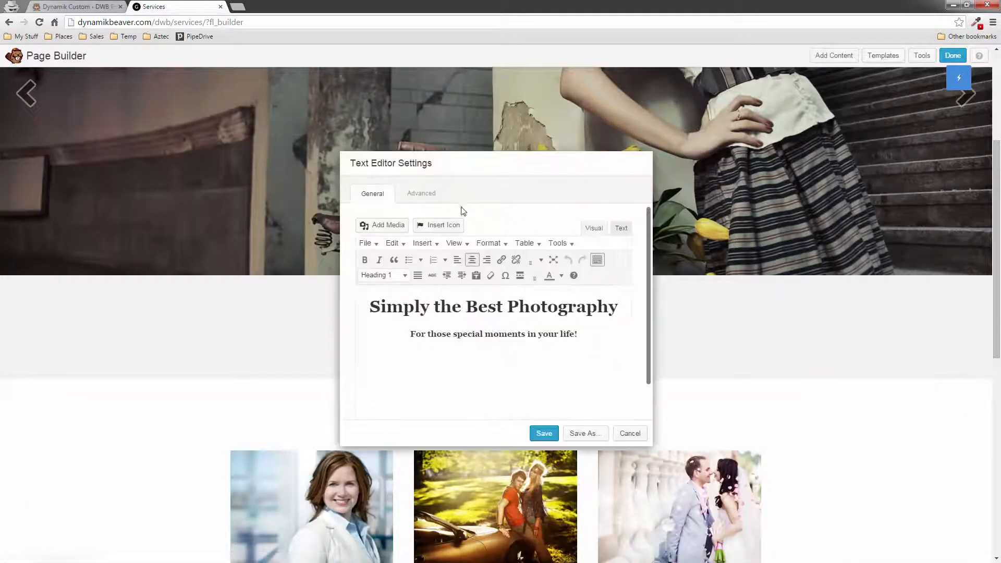
click(420, 193)
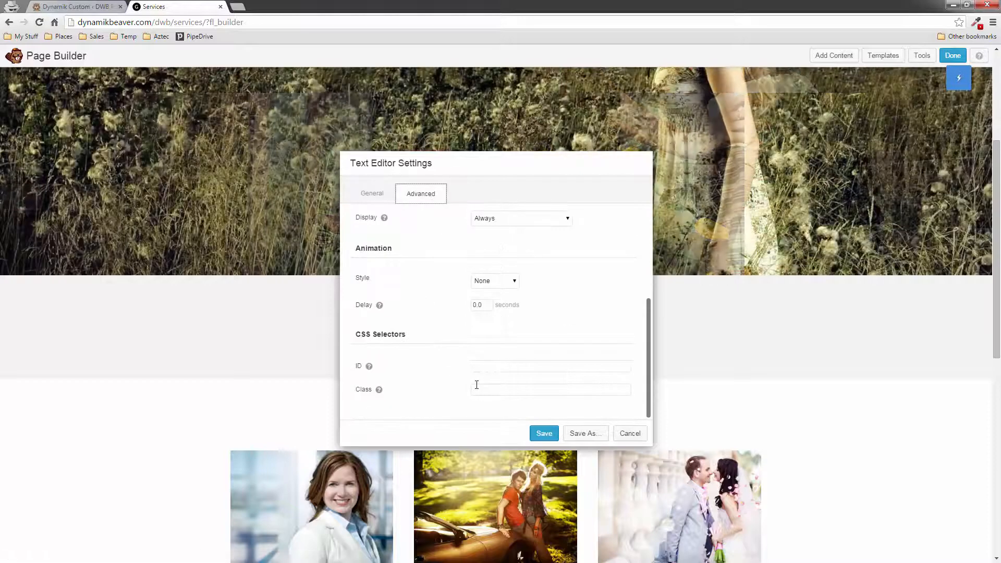
click(551, 389)
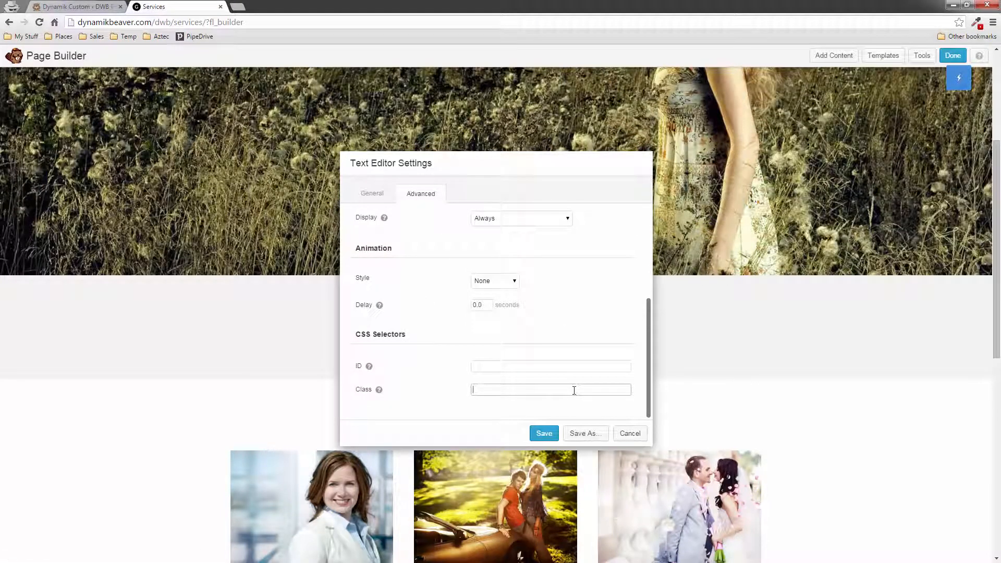
text(my-blue-)
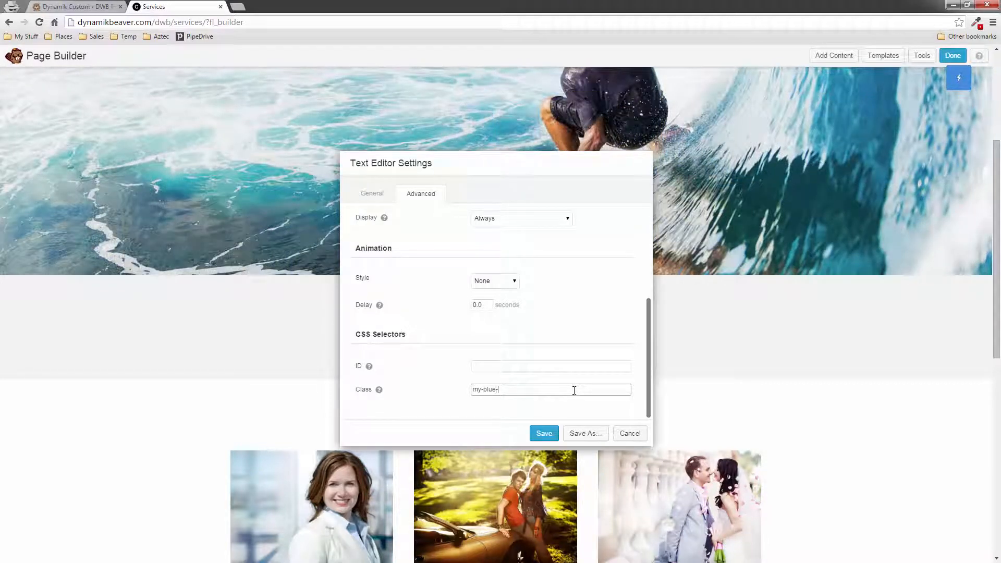
text(heading)
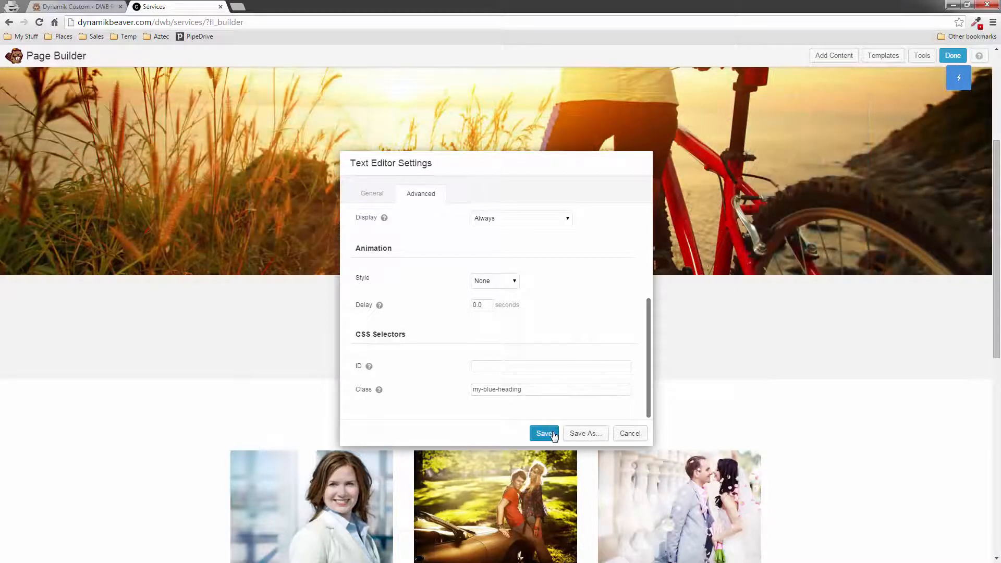
click(544, 433)
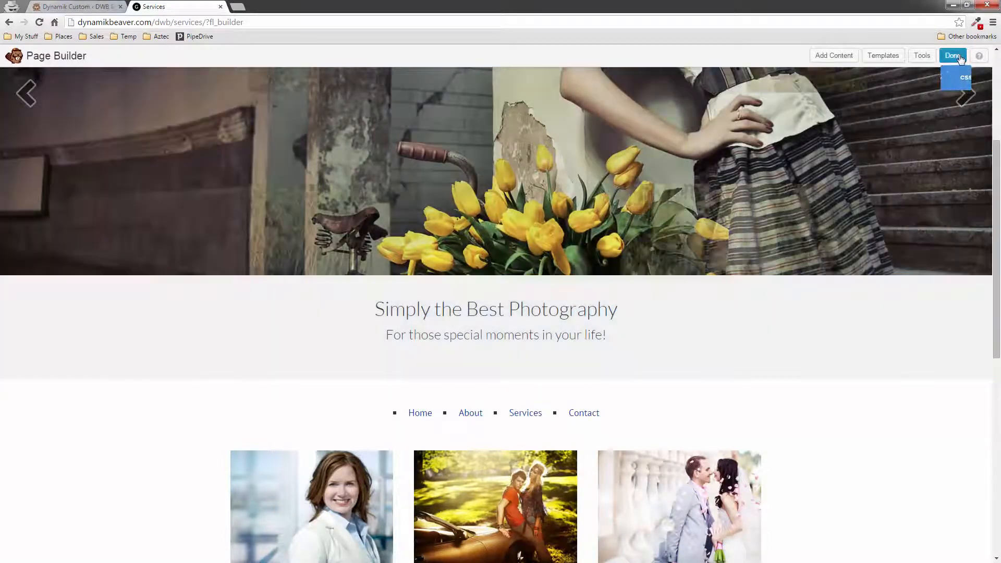
Exit Beaver Builder and scroll the live Services page to review it
click(952, 55)
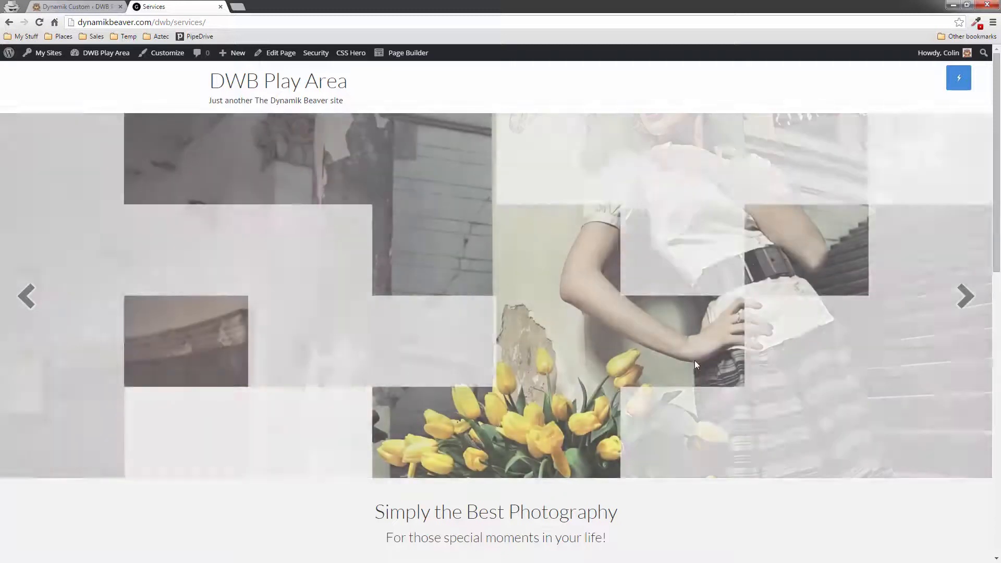
scroll(down, 3)
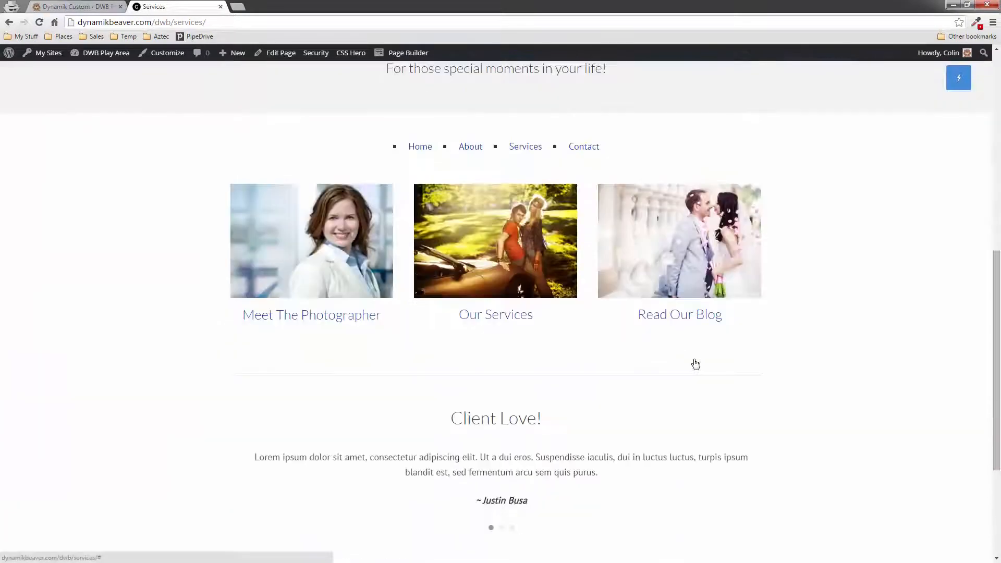
scroll(up, 3)
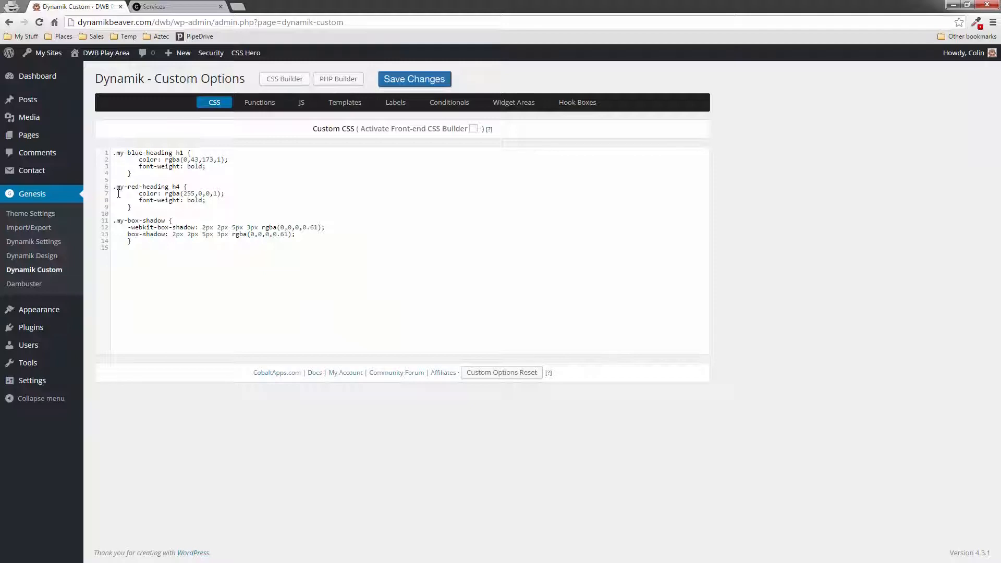
Prefix the blue heading selector with .fl-builder-content and save the custom CSS
text(fl)
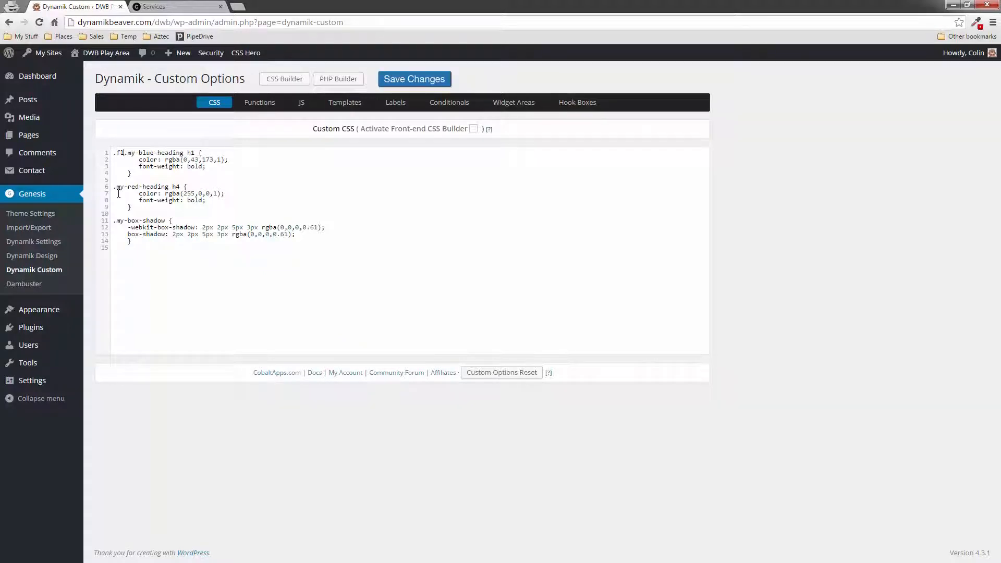
text(-)
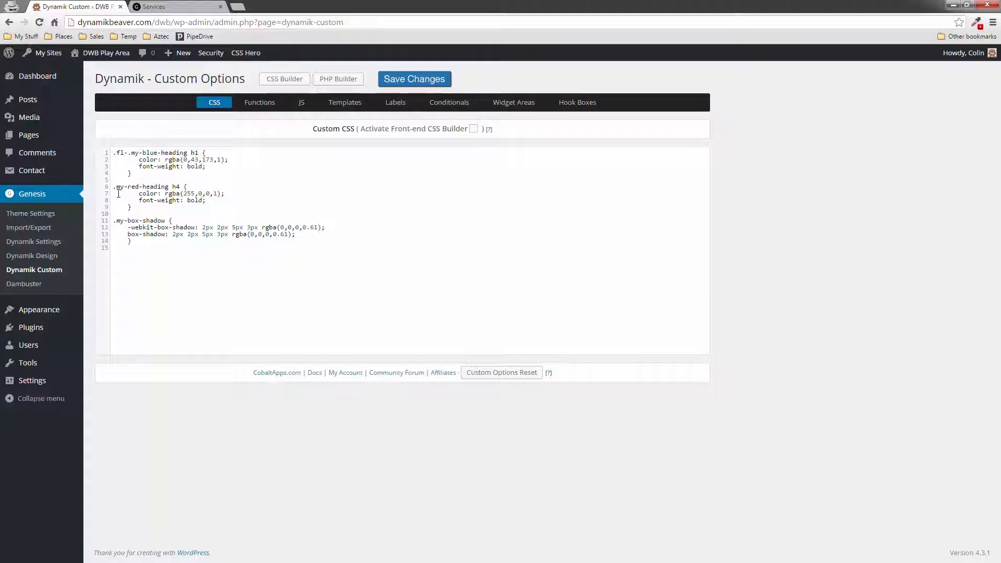
text(builder)
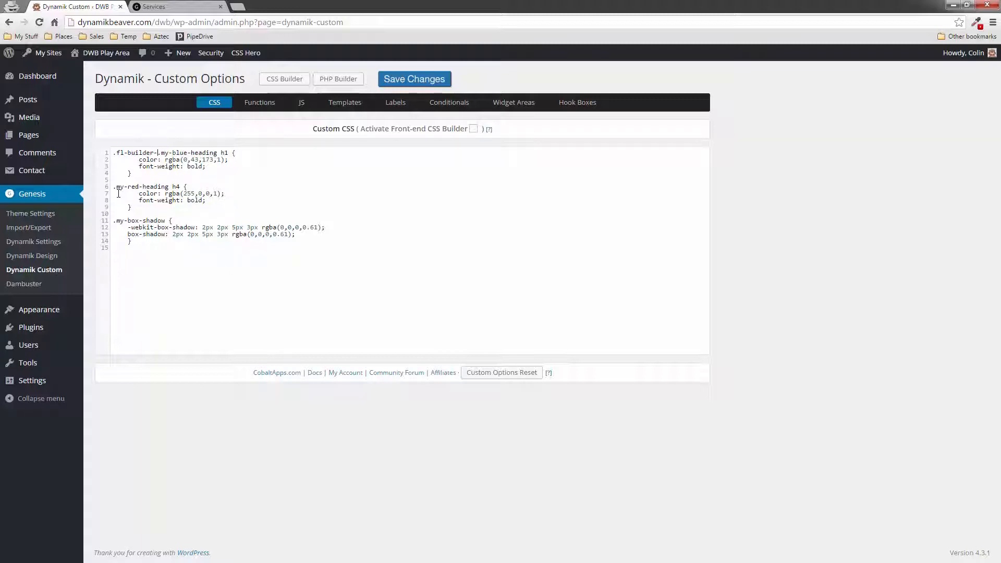
text(content)
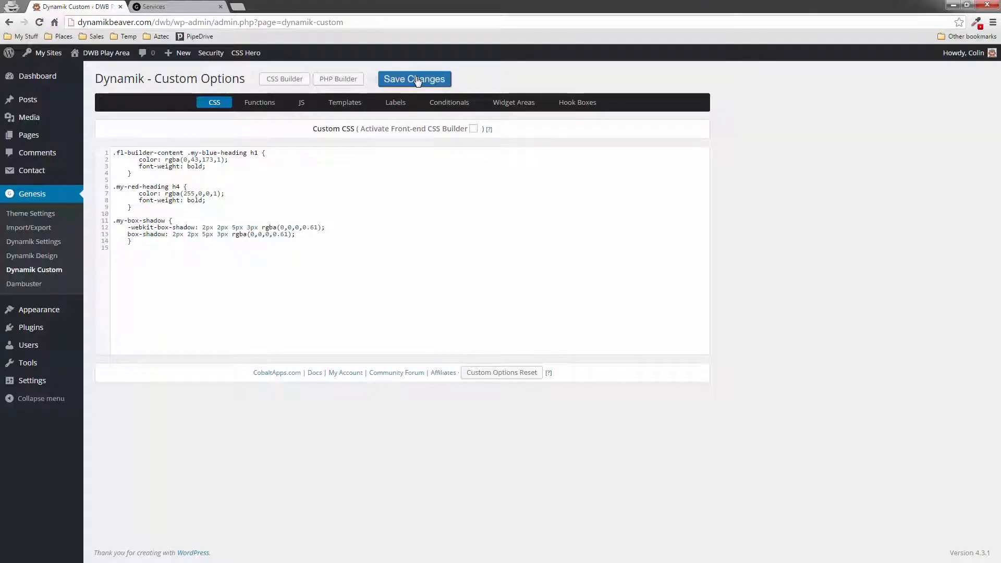
click(414, 78)
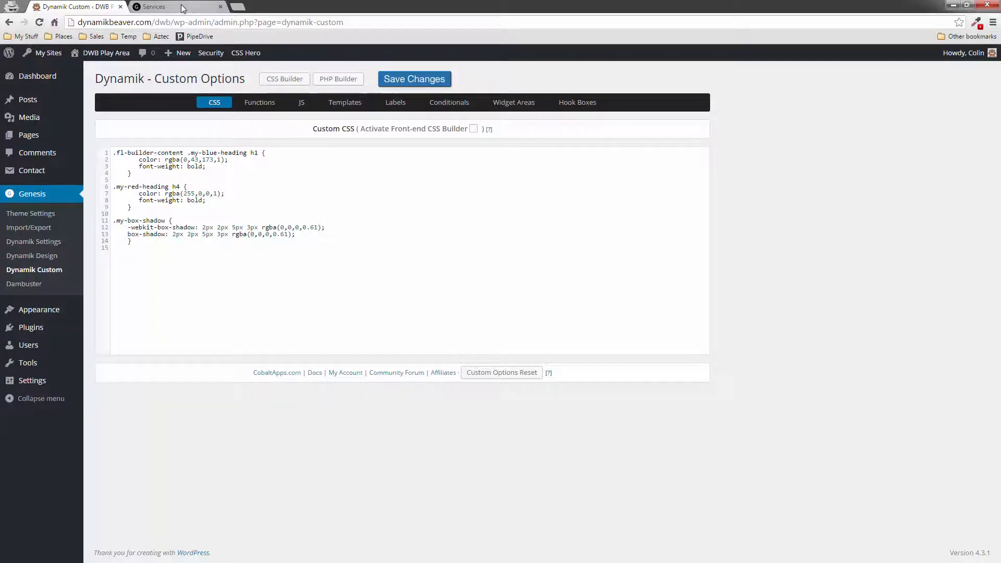
View the 'Simply the Best Photography' headline in bold blue on the Services page
click(153, 6)
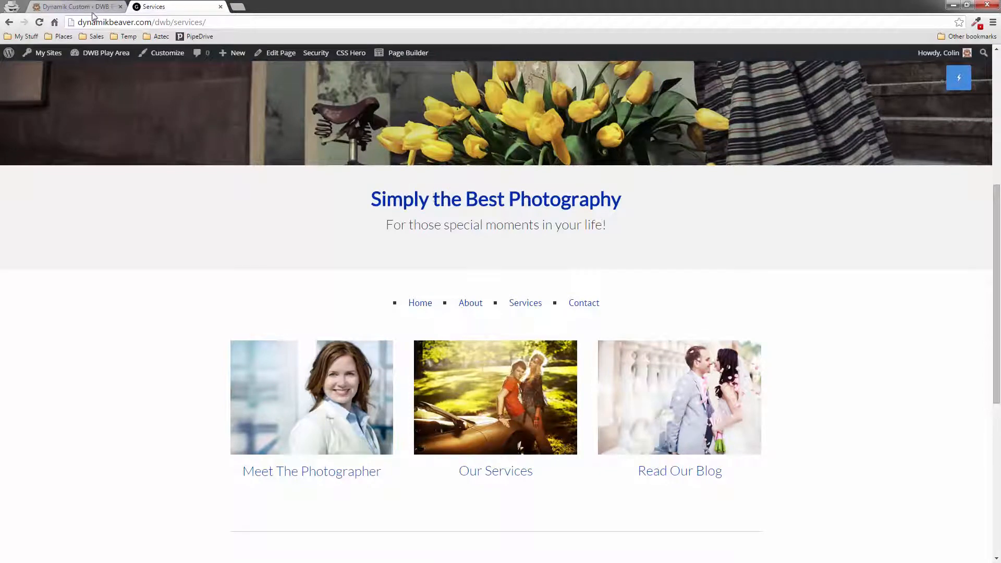
click(73, 7)
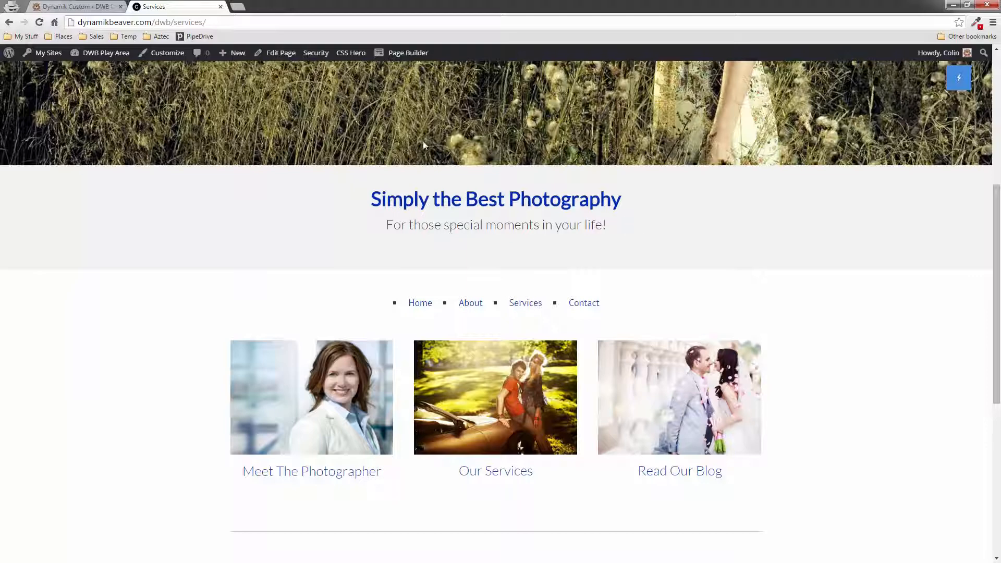
Append my-red-heading to the heading module's Class field, save, and exit the builder
click(407, 52)
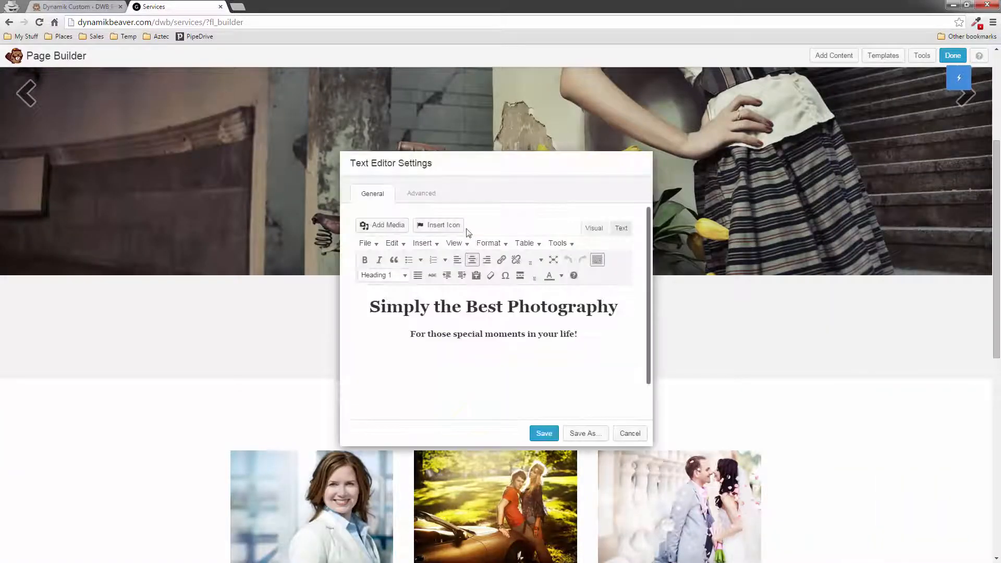
click(420, 193)
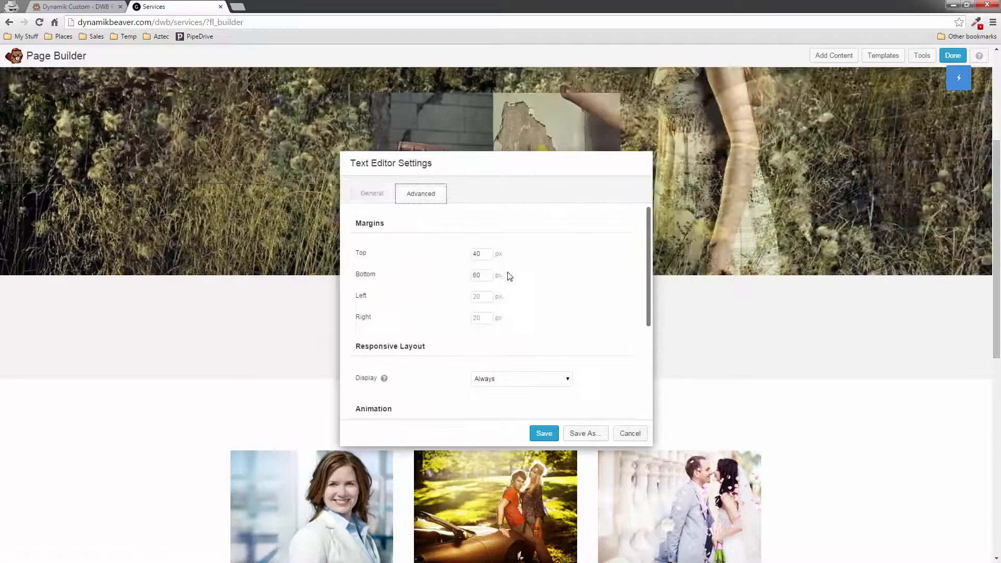
scroll(down, 3)
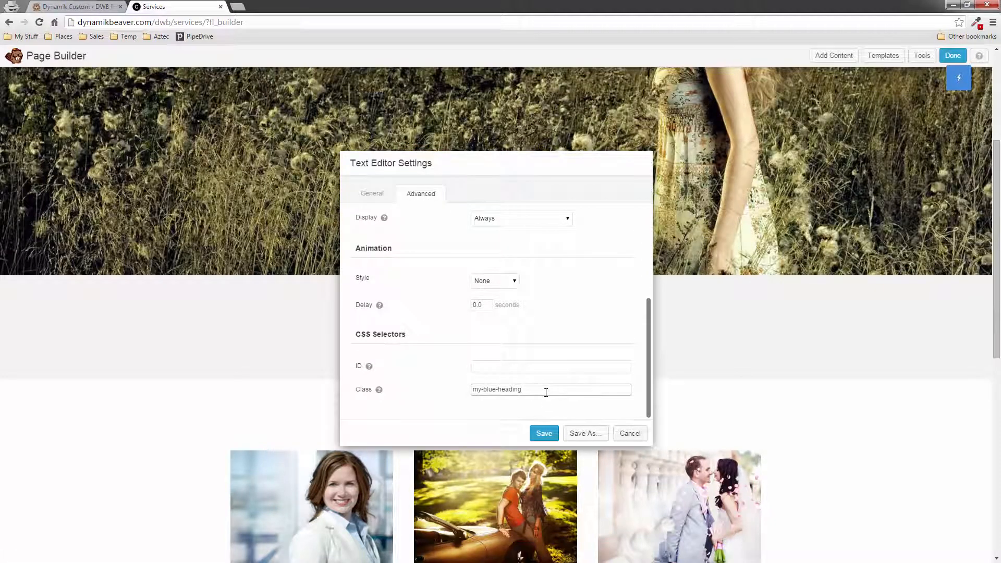
text(my-red-heading)
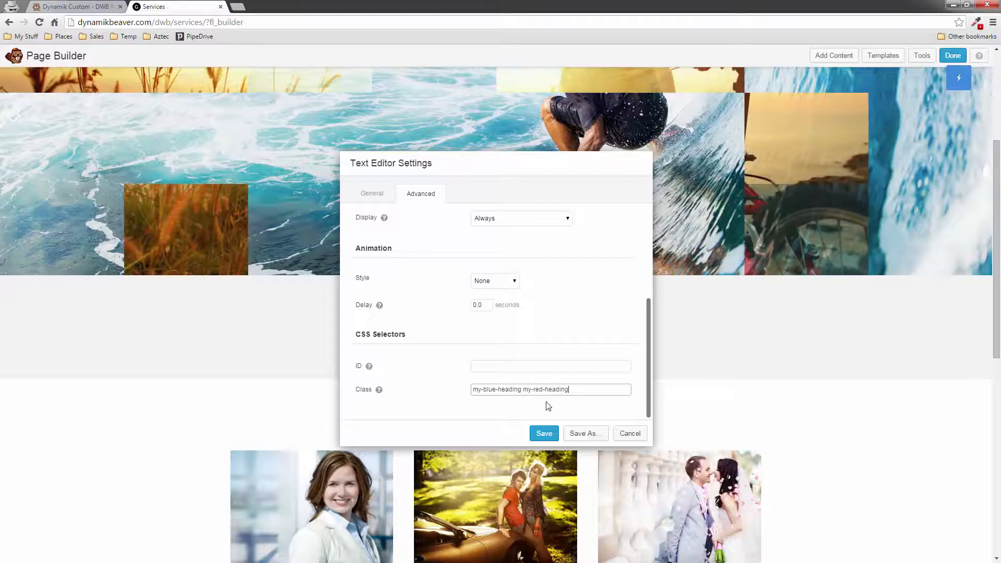
click(544, 433)
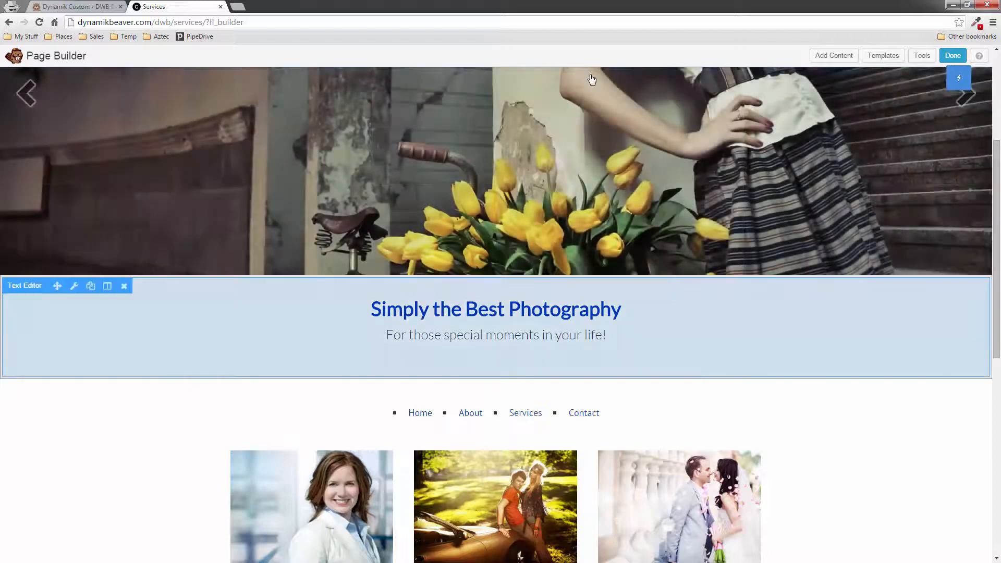
click(952, 56)
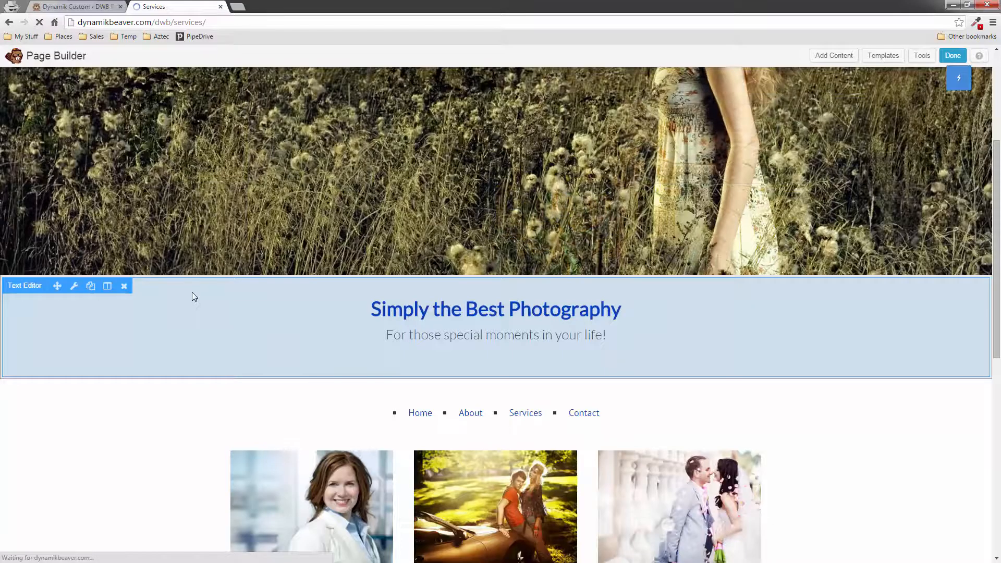
Insert .fl-builder-content before .my-red-heading h4 and save the custom CSS
click(70, 7)
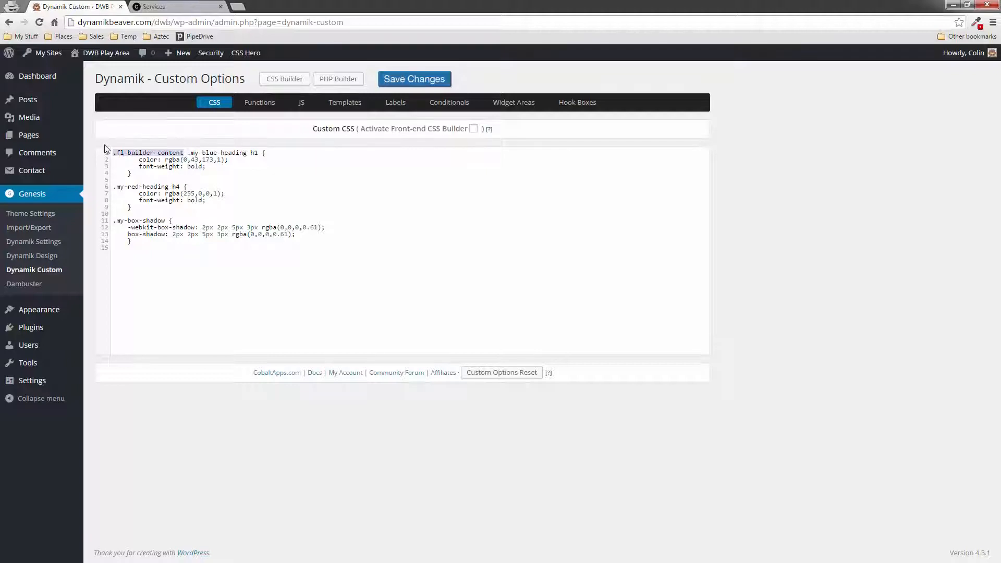
click(115, 186)
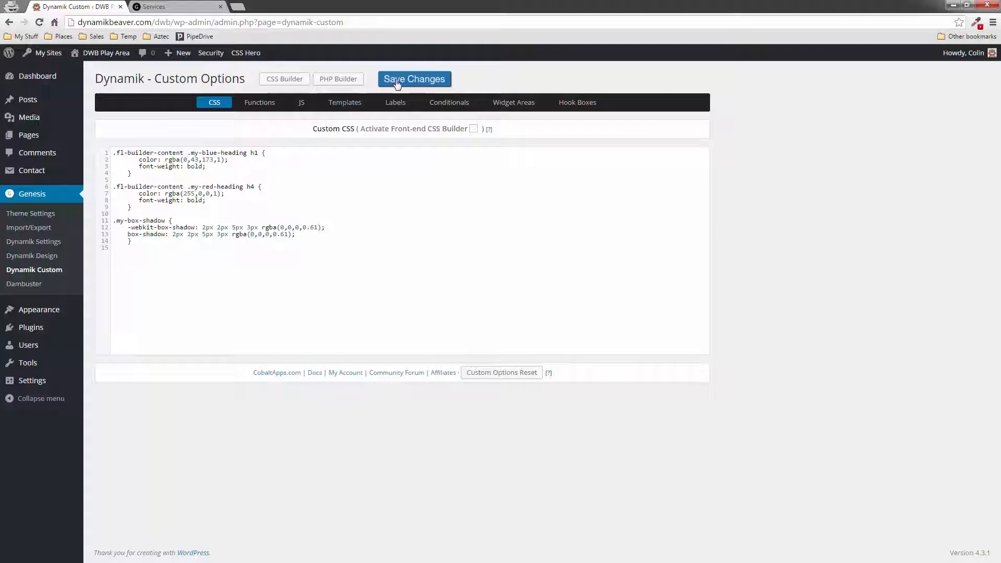
click(414, 79)
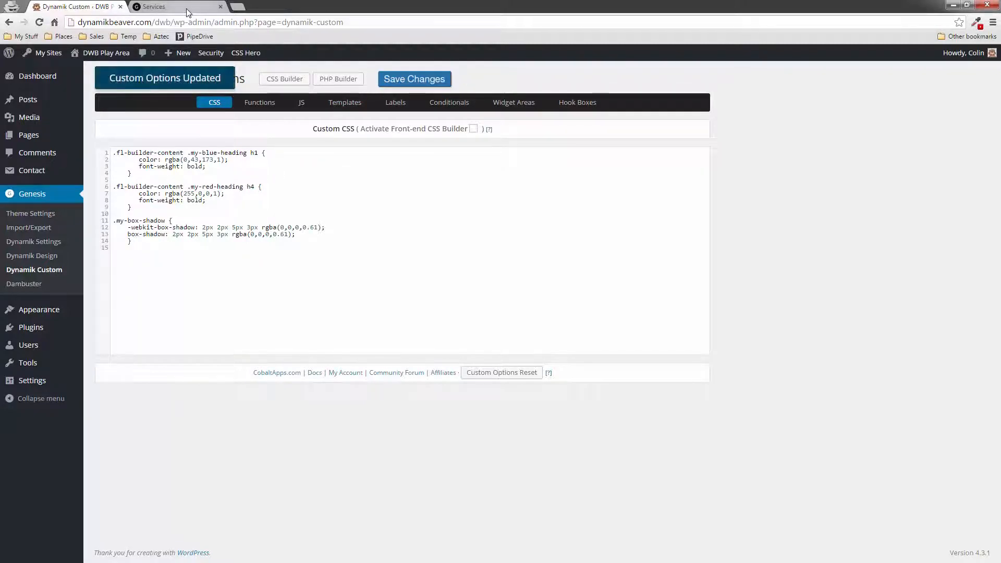
View the bold red 'For those special moments in your life!' subheading below the headline
click(153, 7)
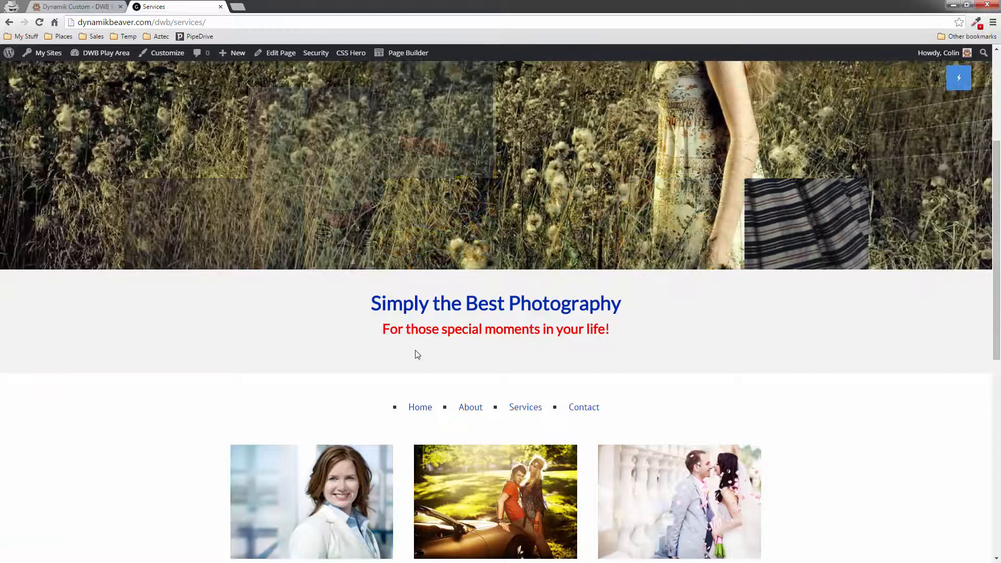
scroll(down, 3)
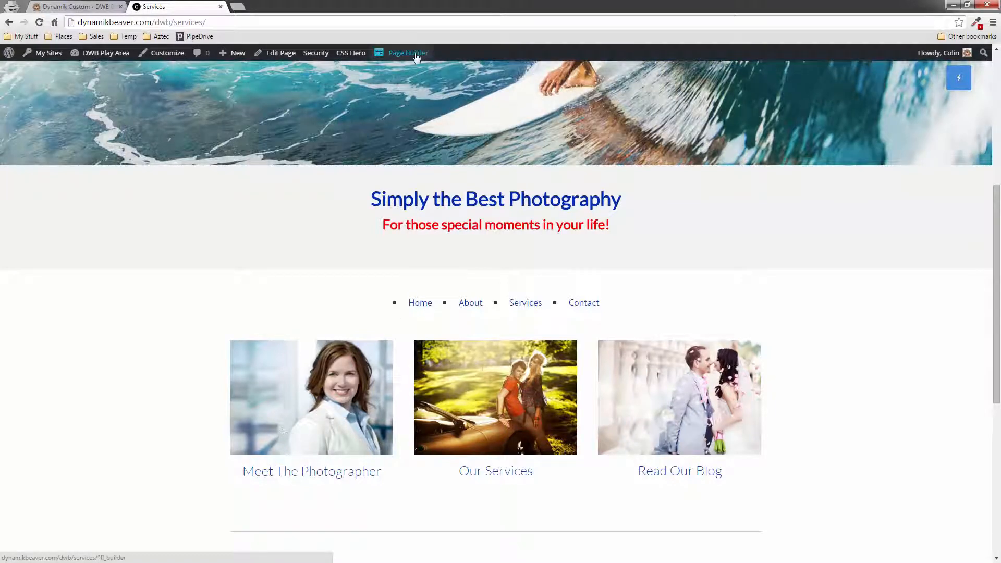
Add the my-box-shadow class to the Meet The Photographer callout and save it
click(408, 52)
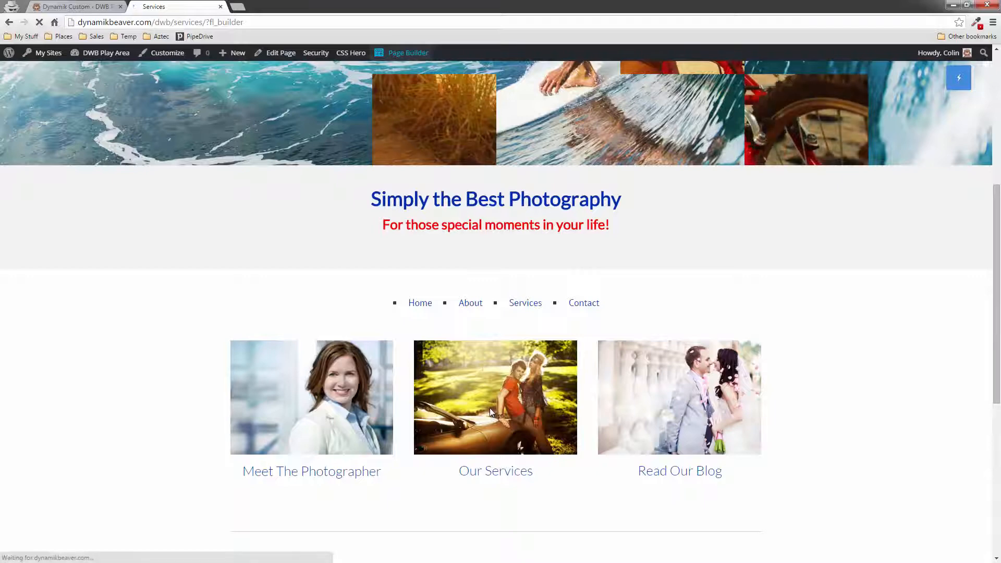
click(407, 52)
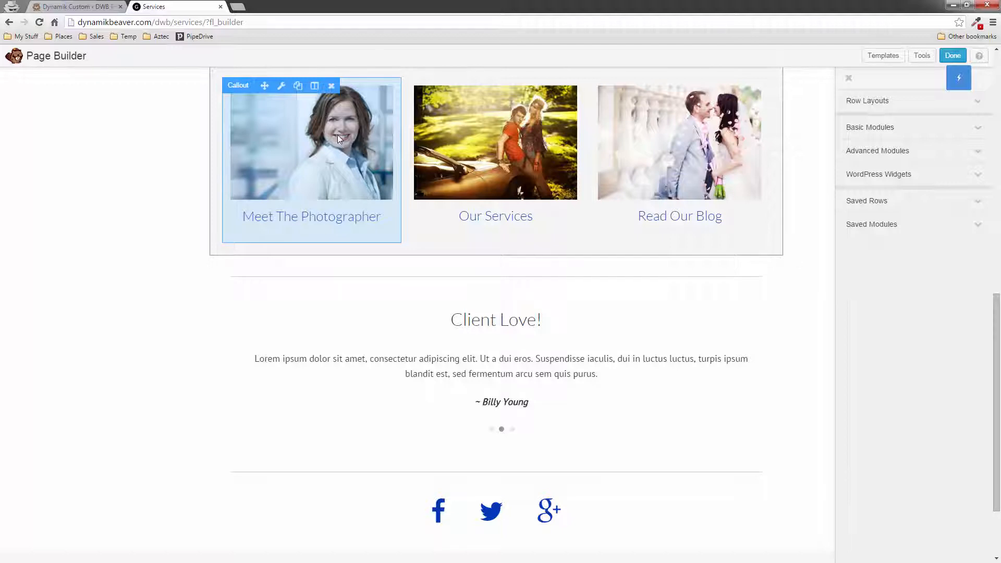
click(282, 86)
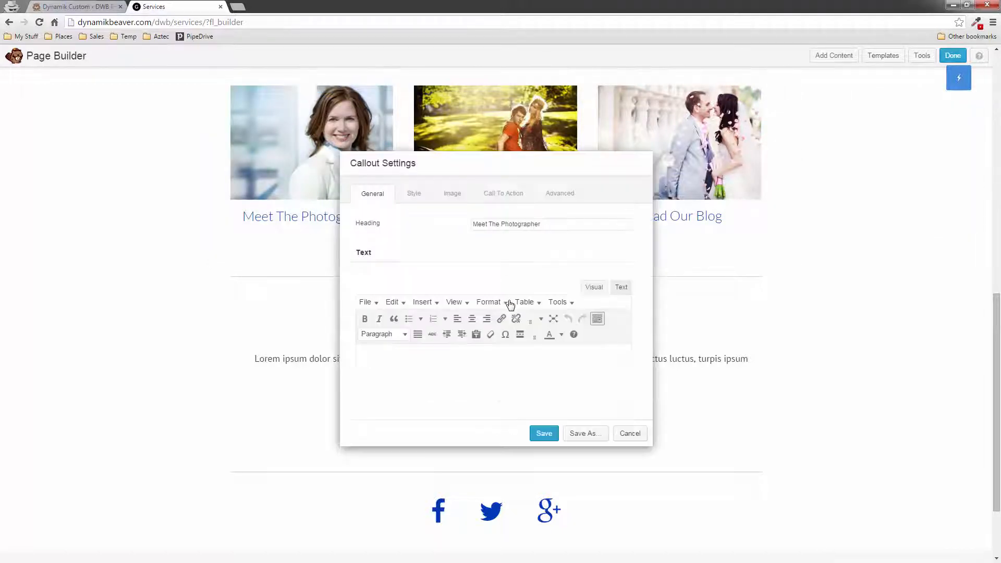
click(559, 193)
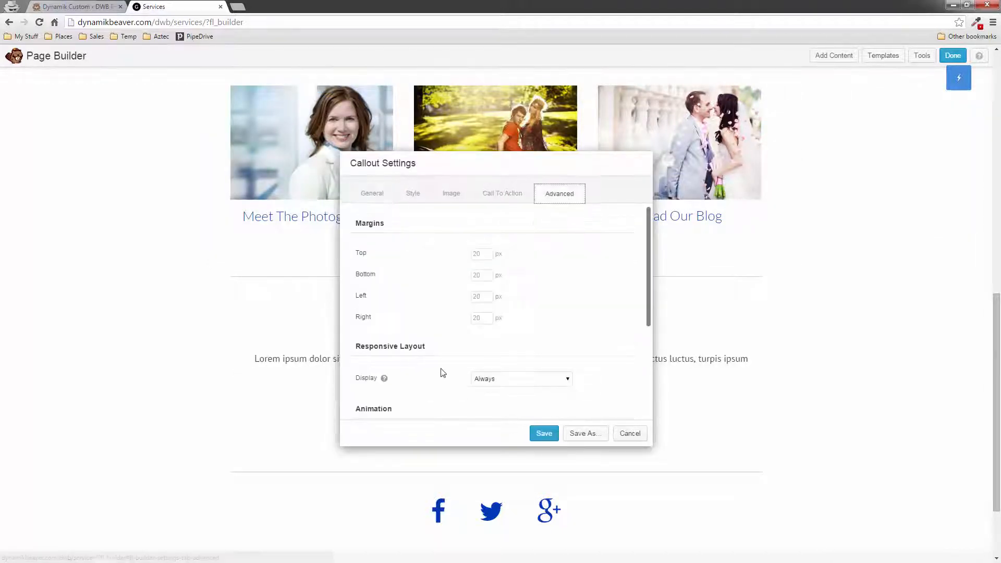
scroll(down, 3)
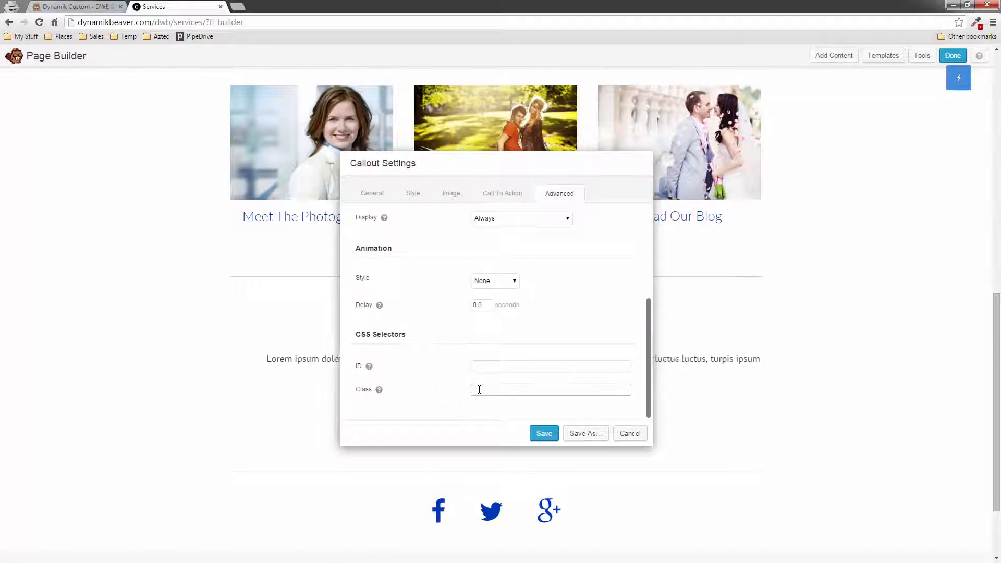
text(my-box-shadow)
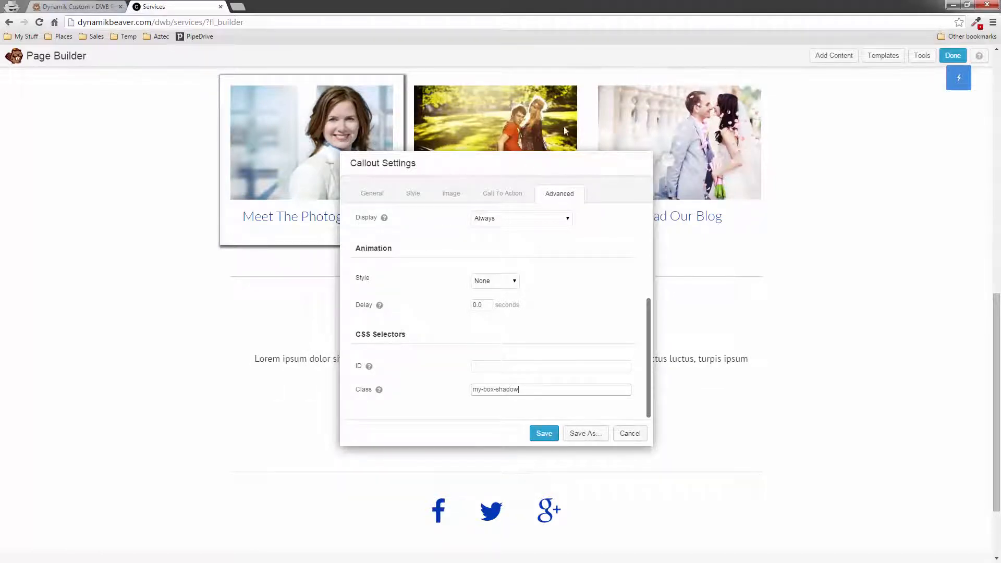
click(543, 433)
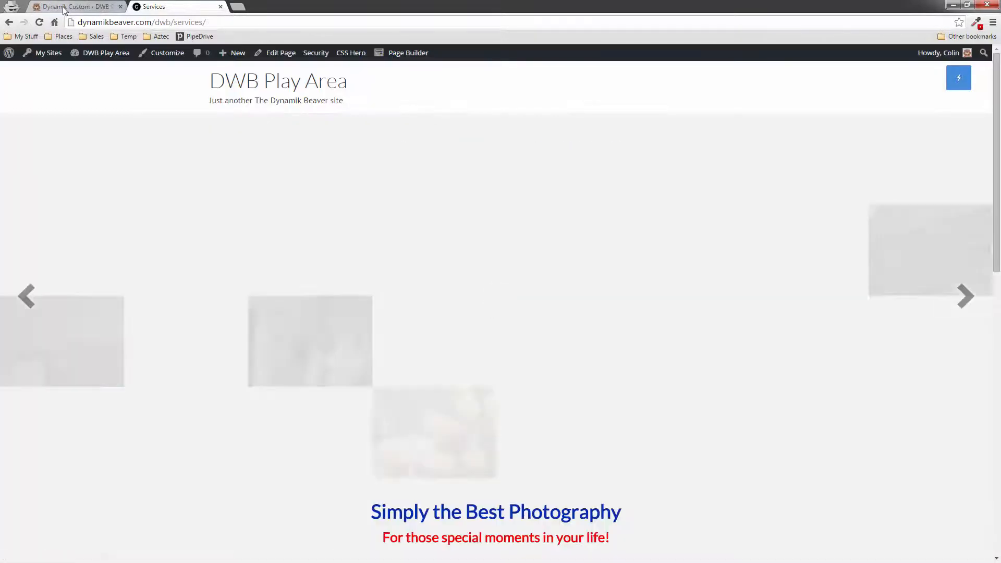
Save Dynamik custom CSS with the box-shadow rule targeting .fl-builder-content .my-box-shadow
click(76, 7)
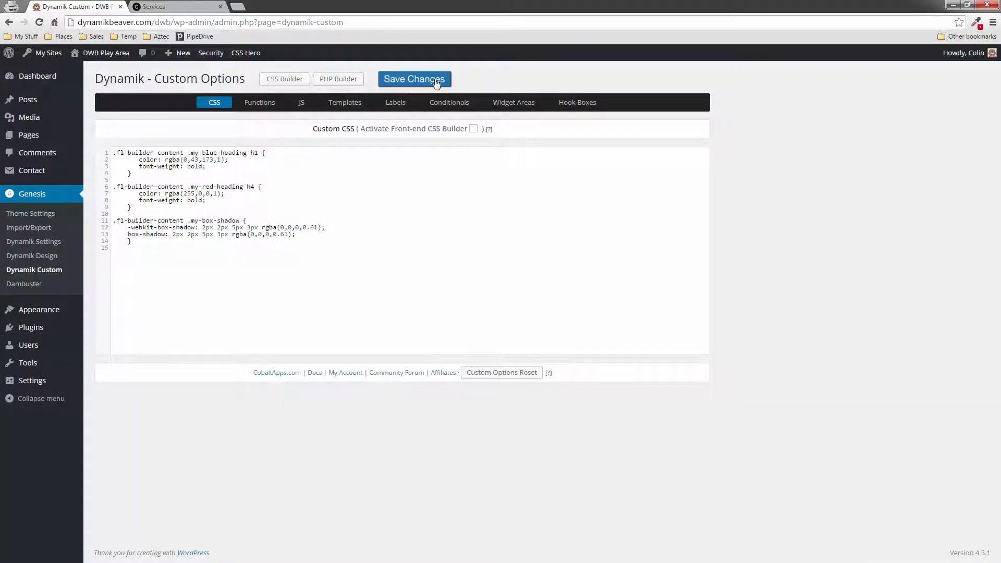
click(414, 78)
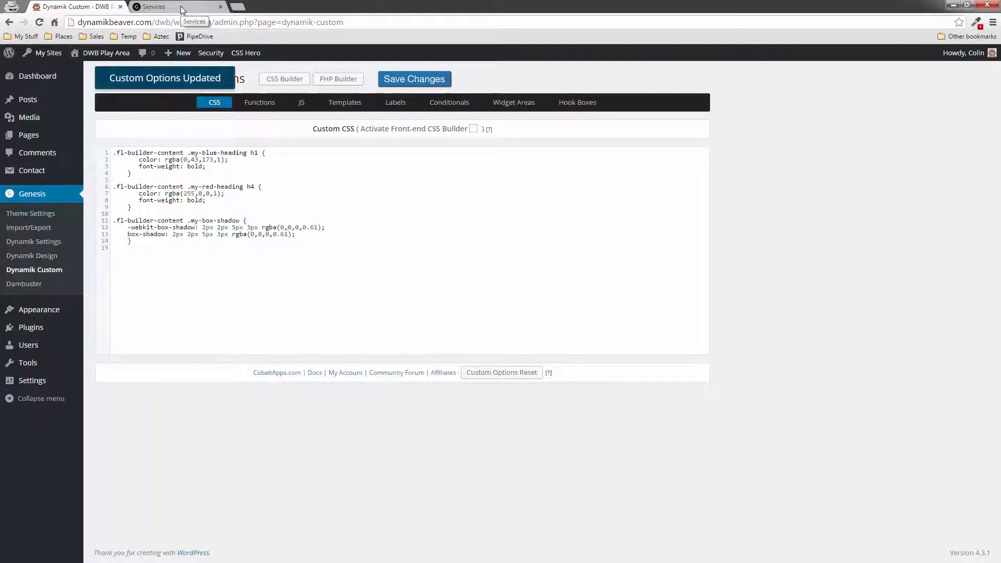
Check the Meet The Photographer callout's new shadow on Services, then relaunch Page Builder
click(172, 7)
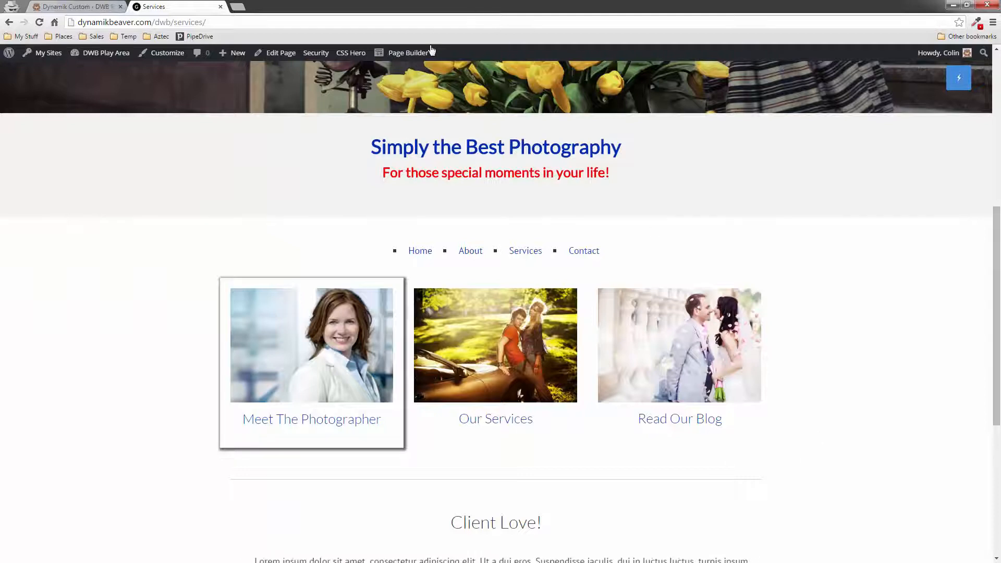
click(408, 52)
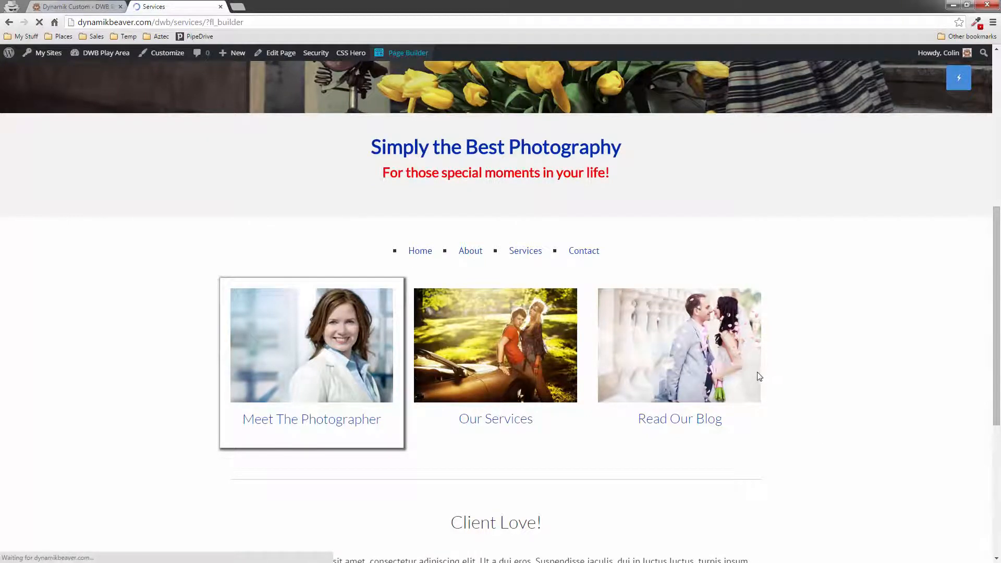
Add the my-box-shadow class to the Read Our Blog callout and save it
click(408, 52)
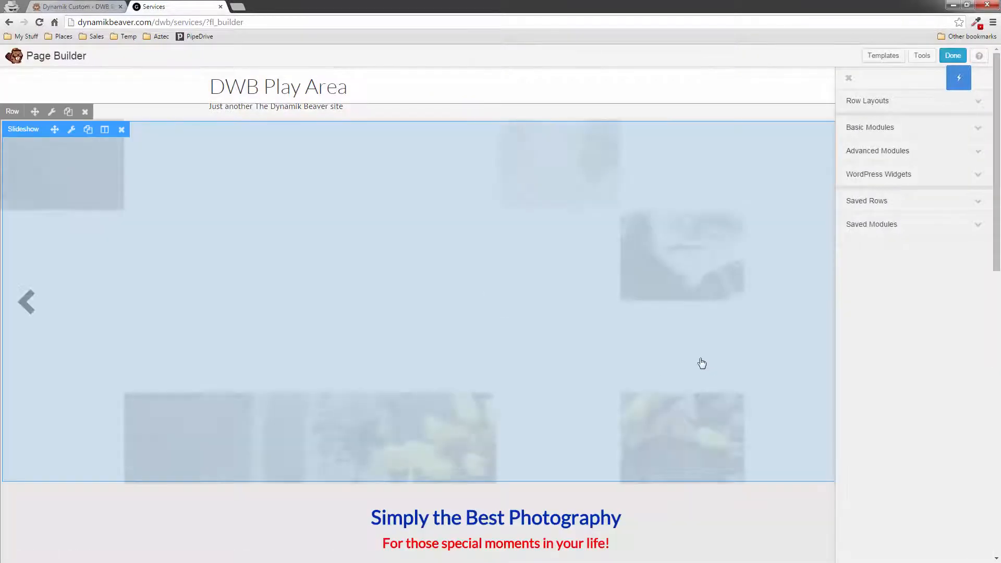
scroll(down, 3)
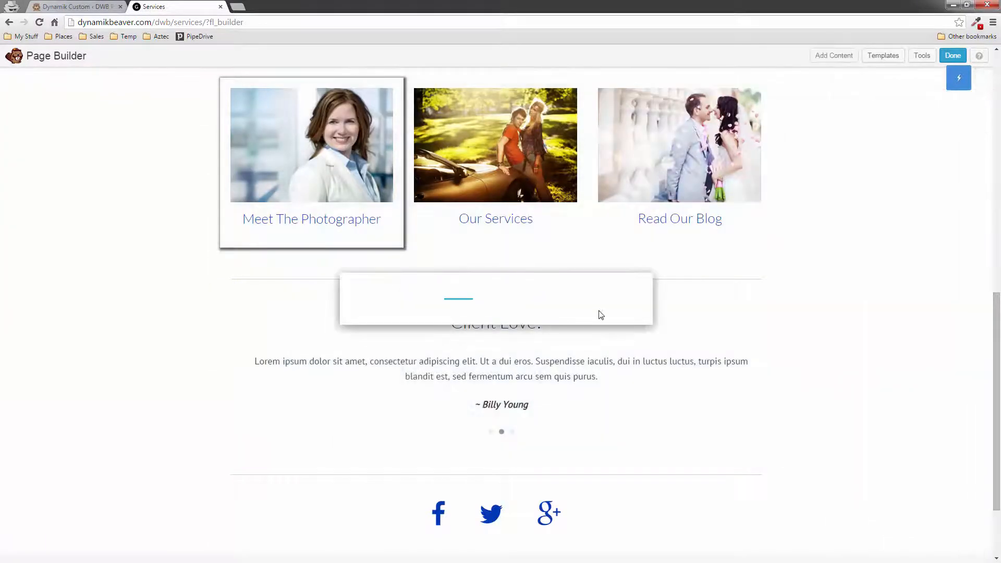
click(558, 193)
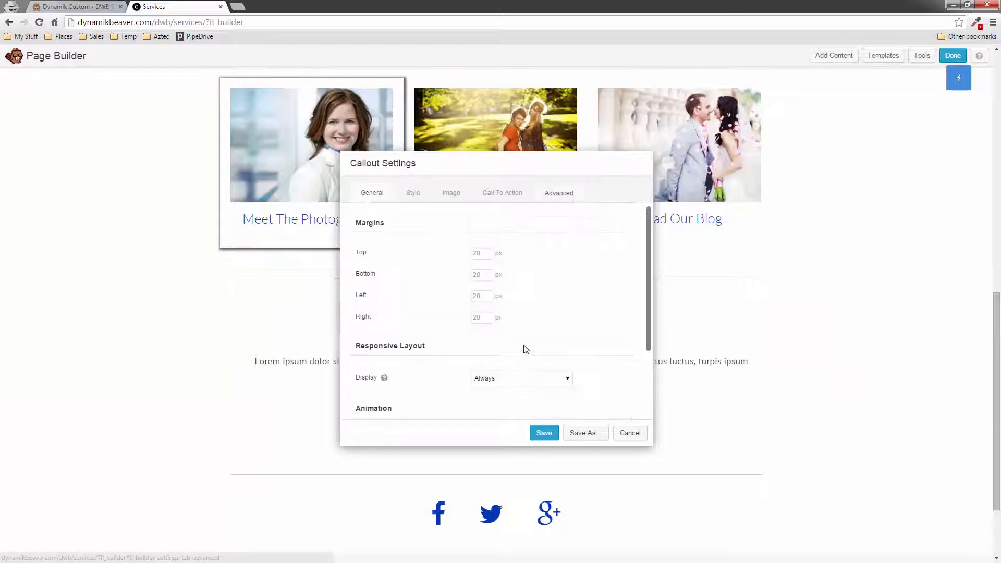
scroll(down, 3)
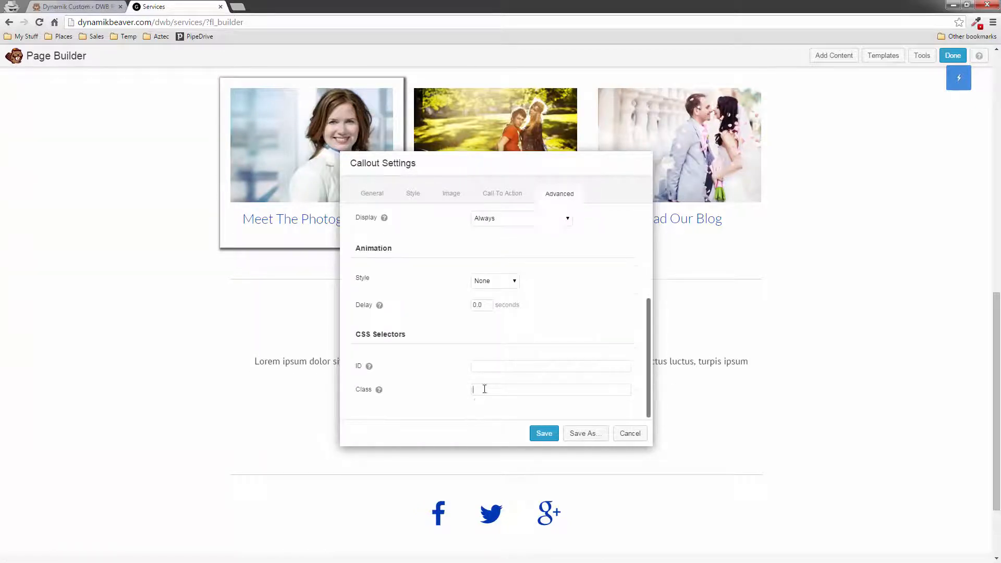
text(my-box-shadow)
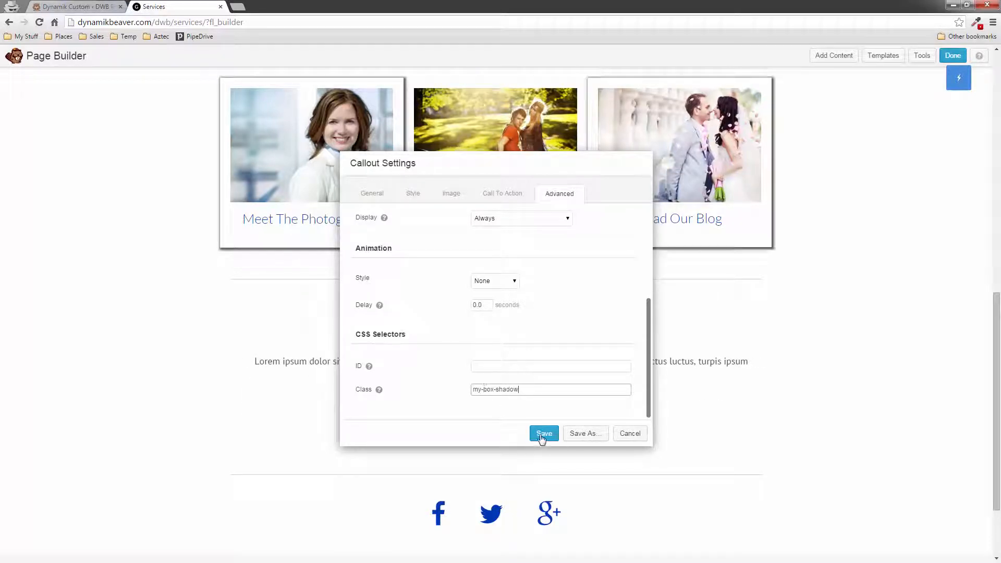
click(543, 433)
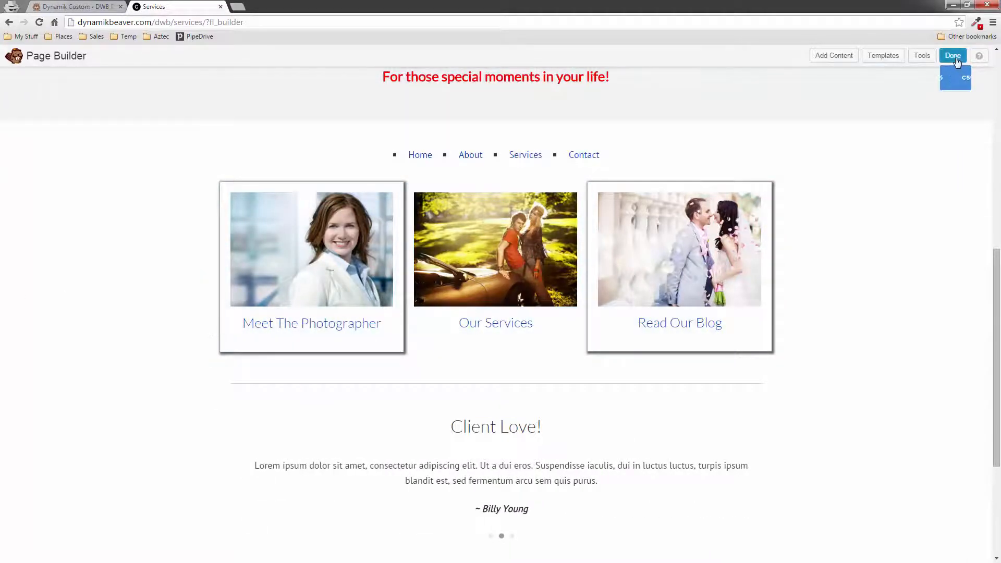
Publish the Services page edits and return to Dynamik Custom Options
click(951, 56)
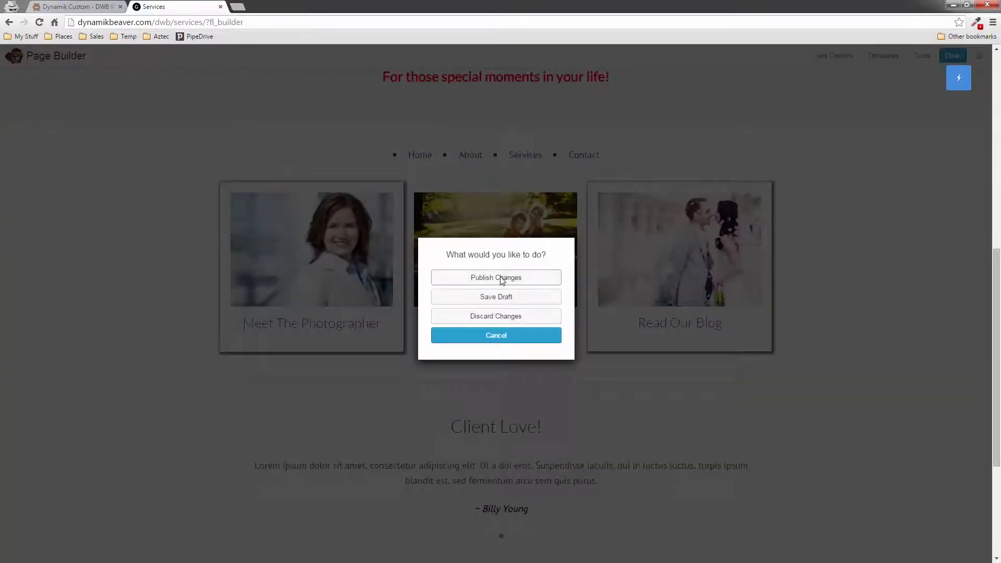
click(495, 277)
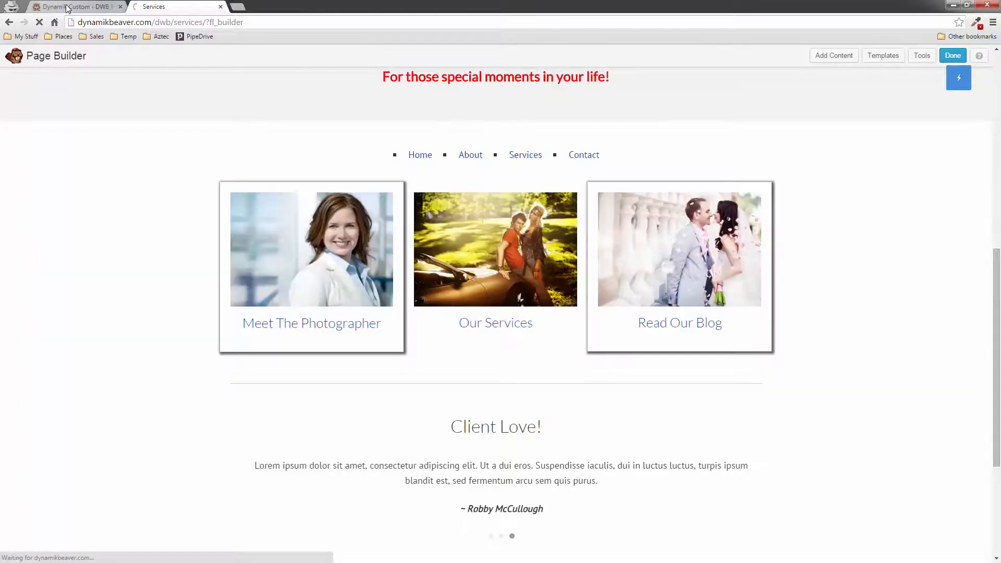
click(71, 7)
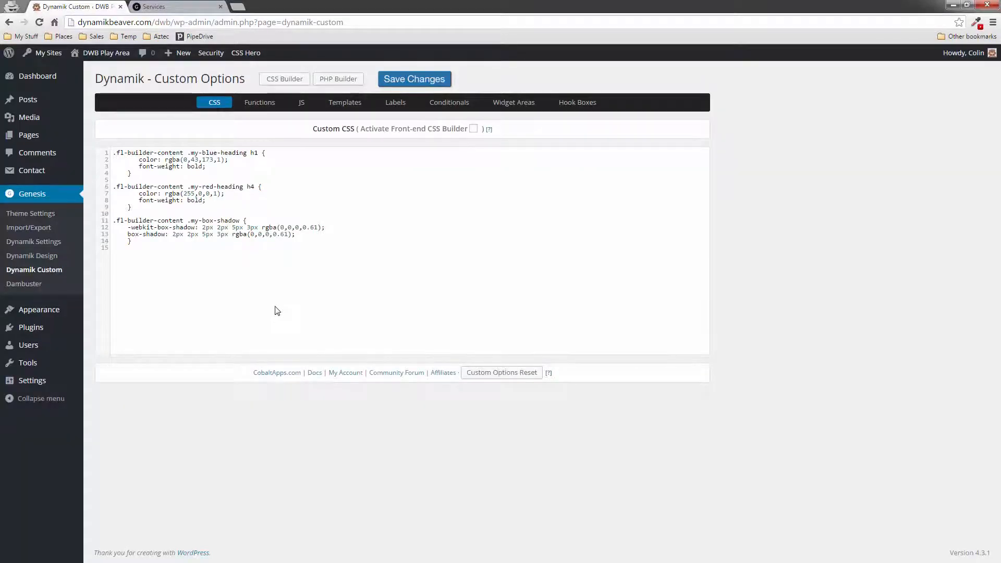